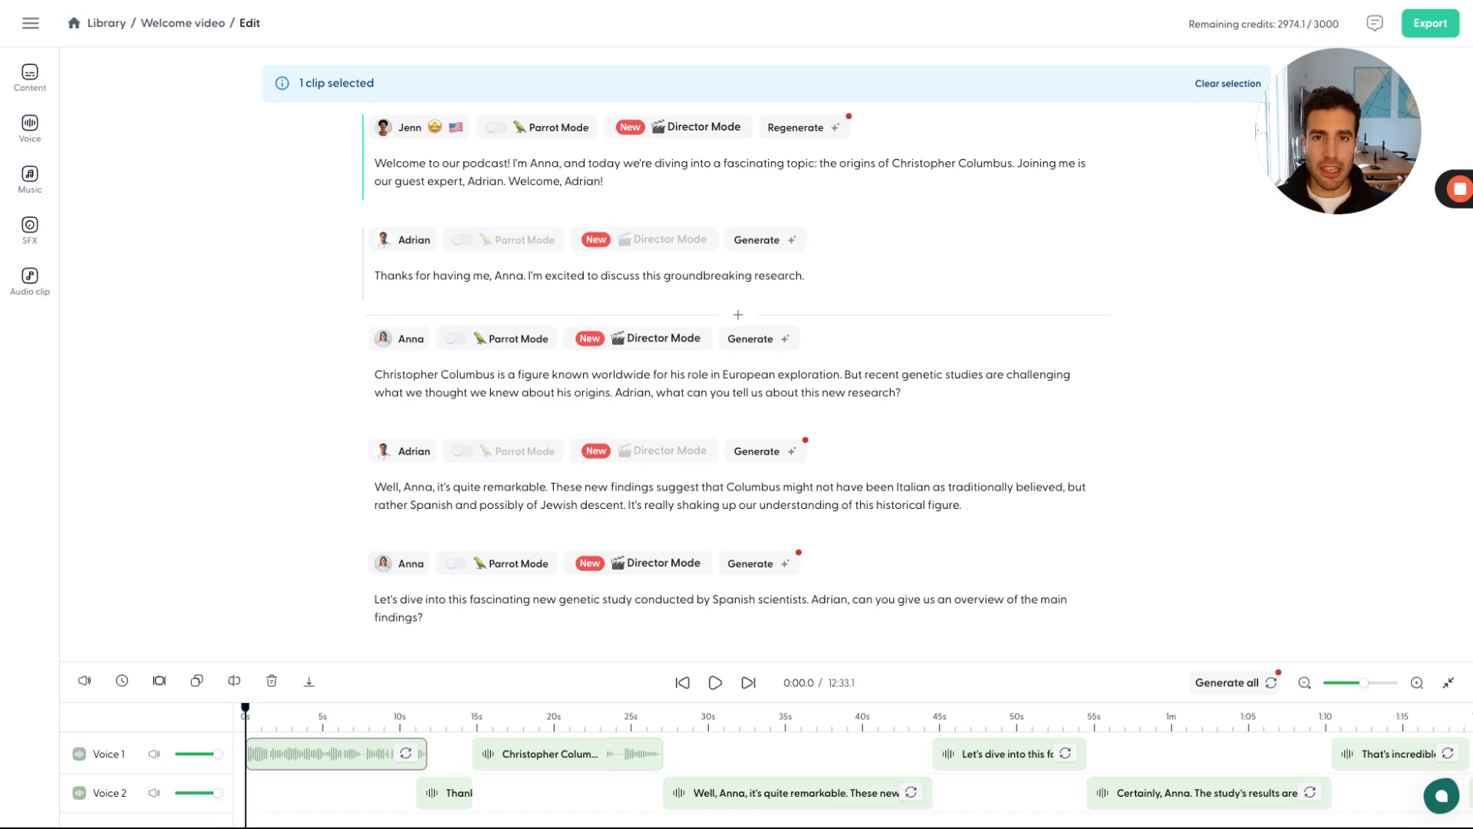
# Step: Scroll down the script to Anna's line "I see. And how does this contradict..."
pyautogui.scroll(-3)
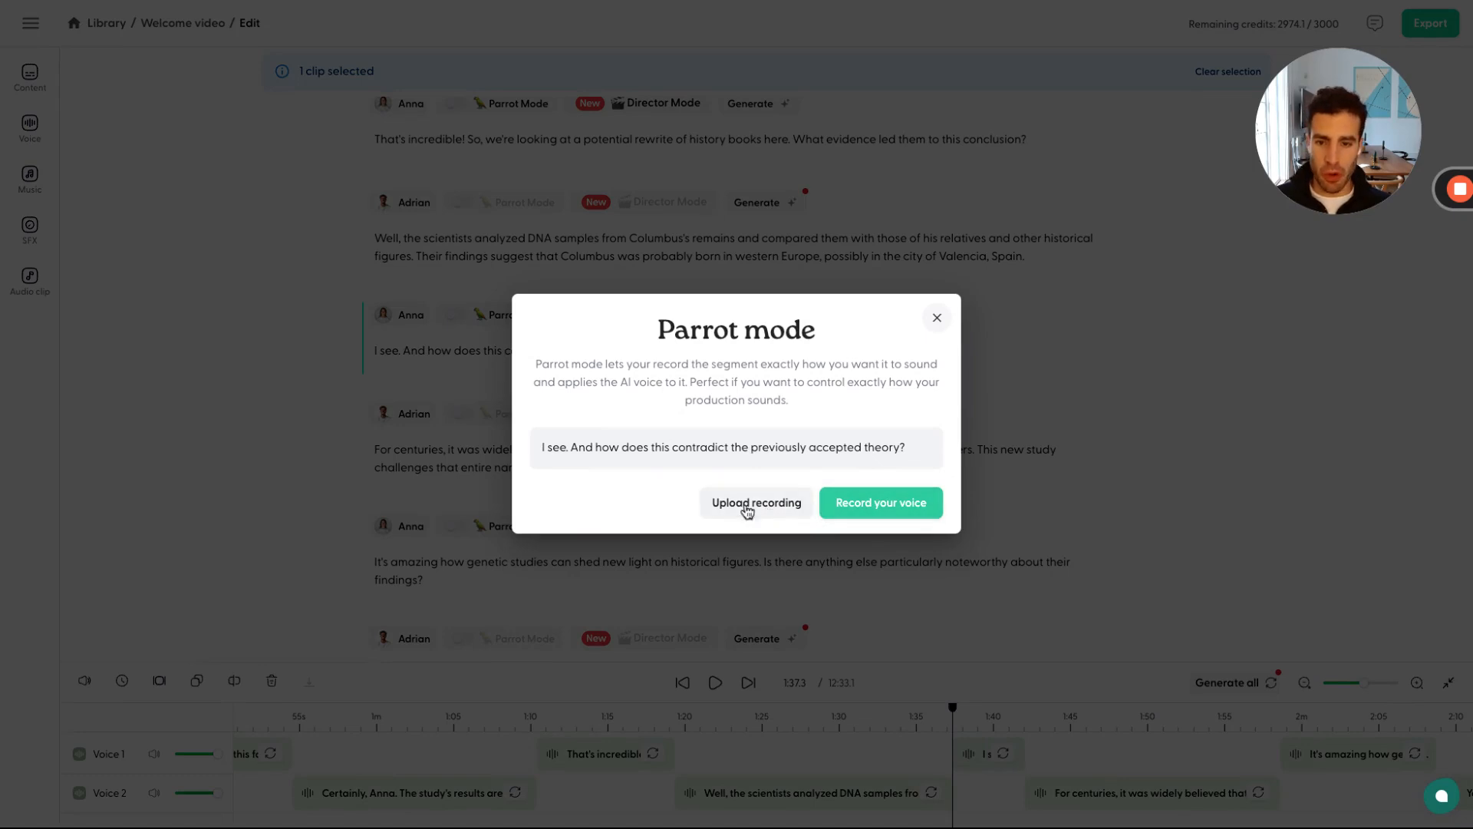
pyautogui.moveTo(880, 502)
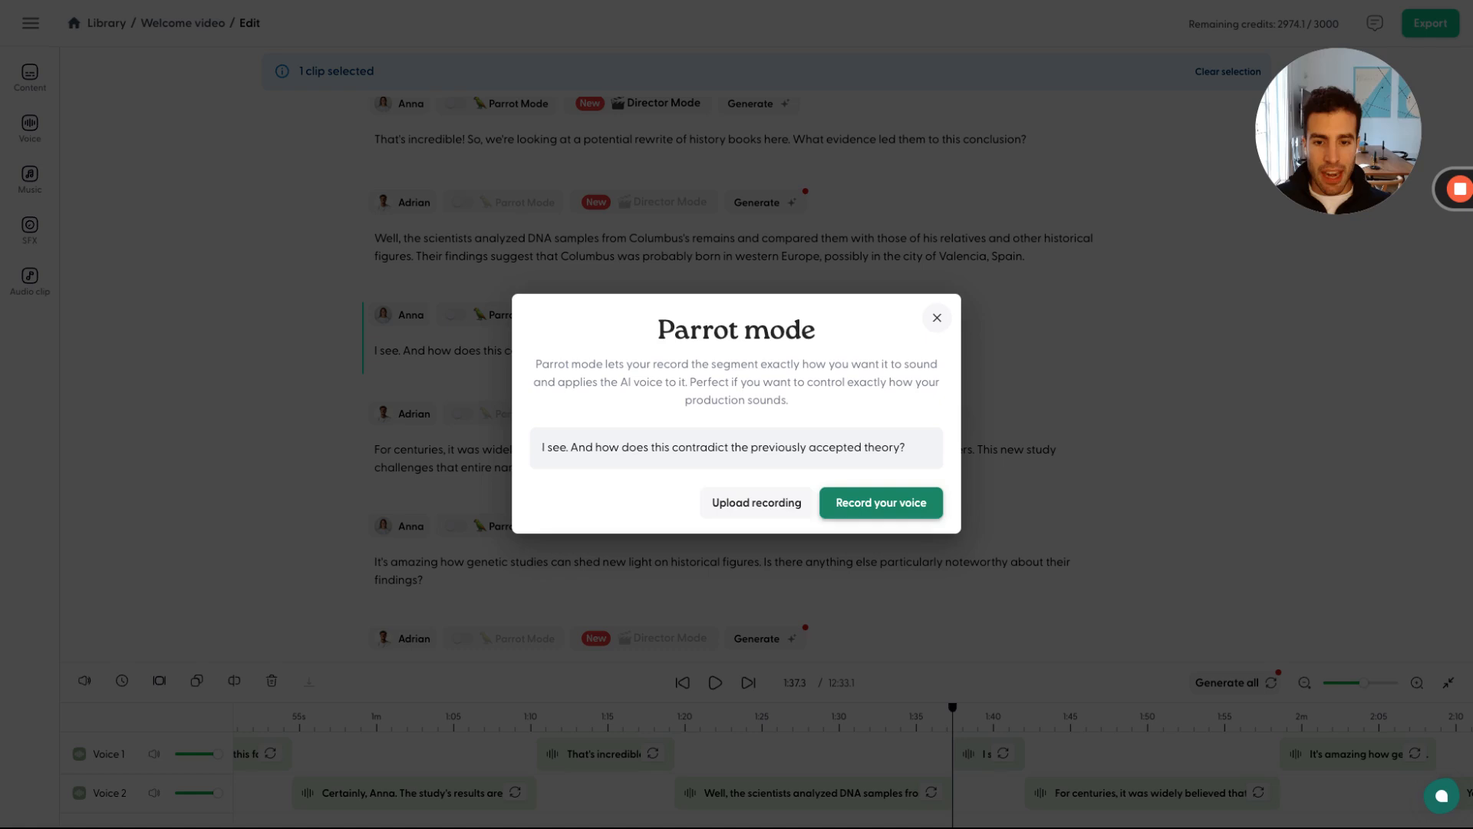
# Step: Record a five-second take of Anna's line and review the recorded sample
pyautogui.click(880, 502)
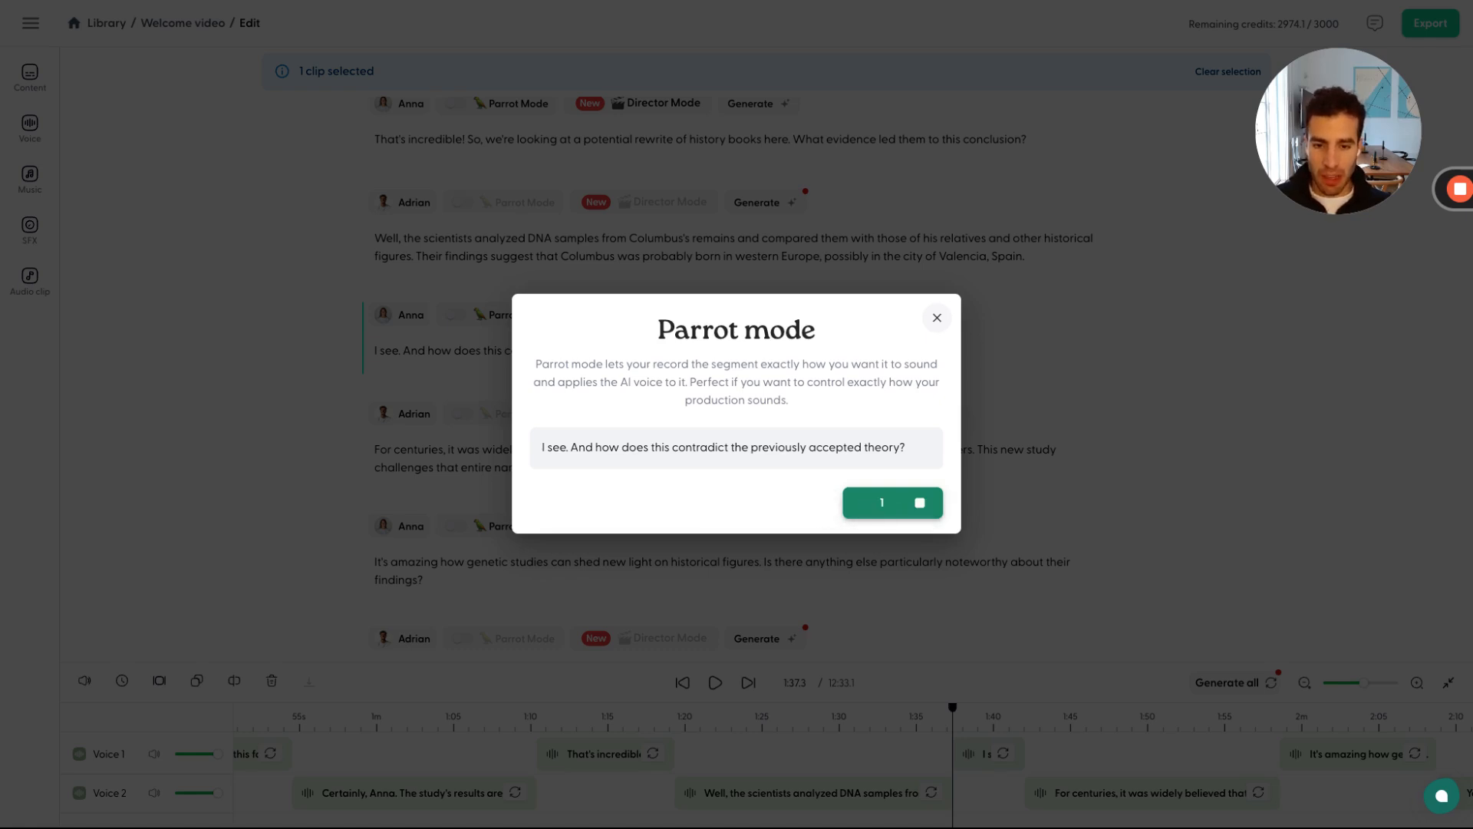
pyautogui.click(891, 501)
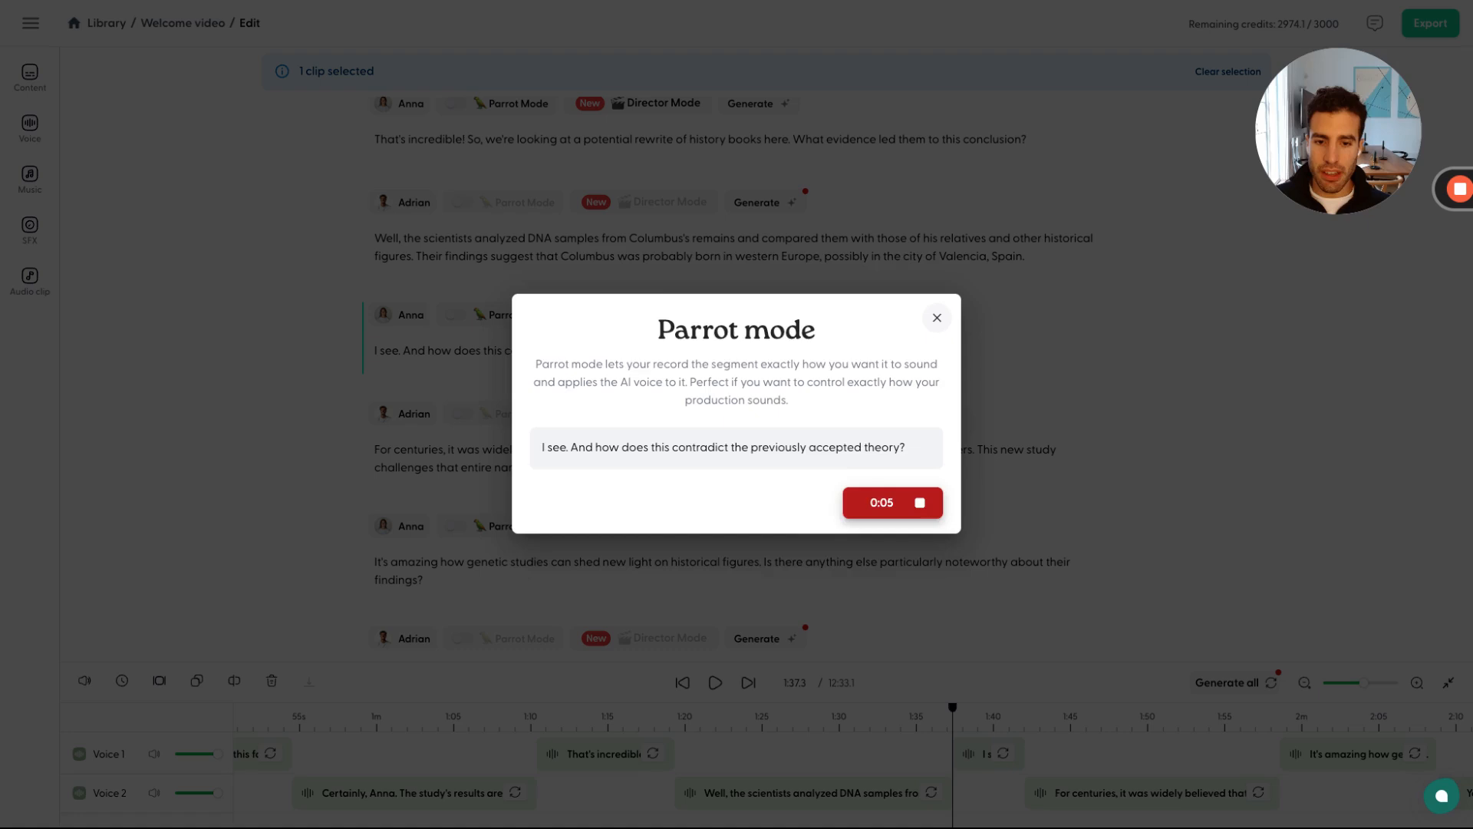
pyautogui.click(891, 502)
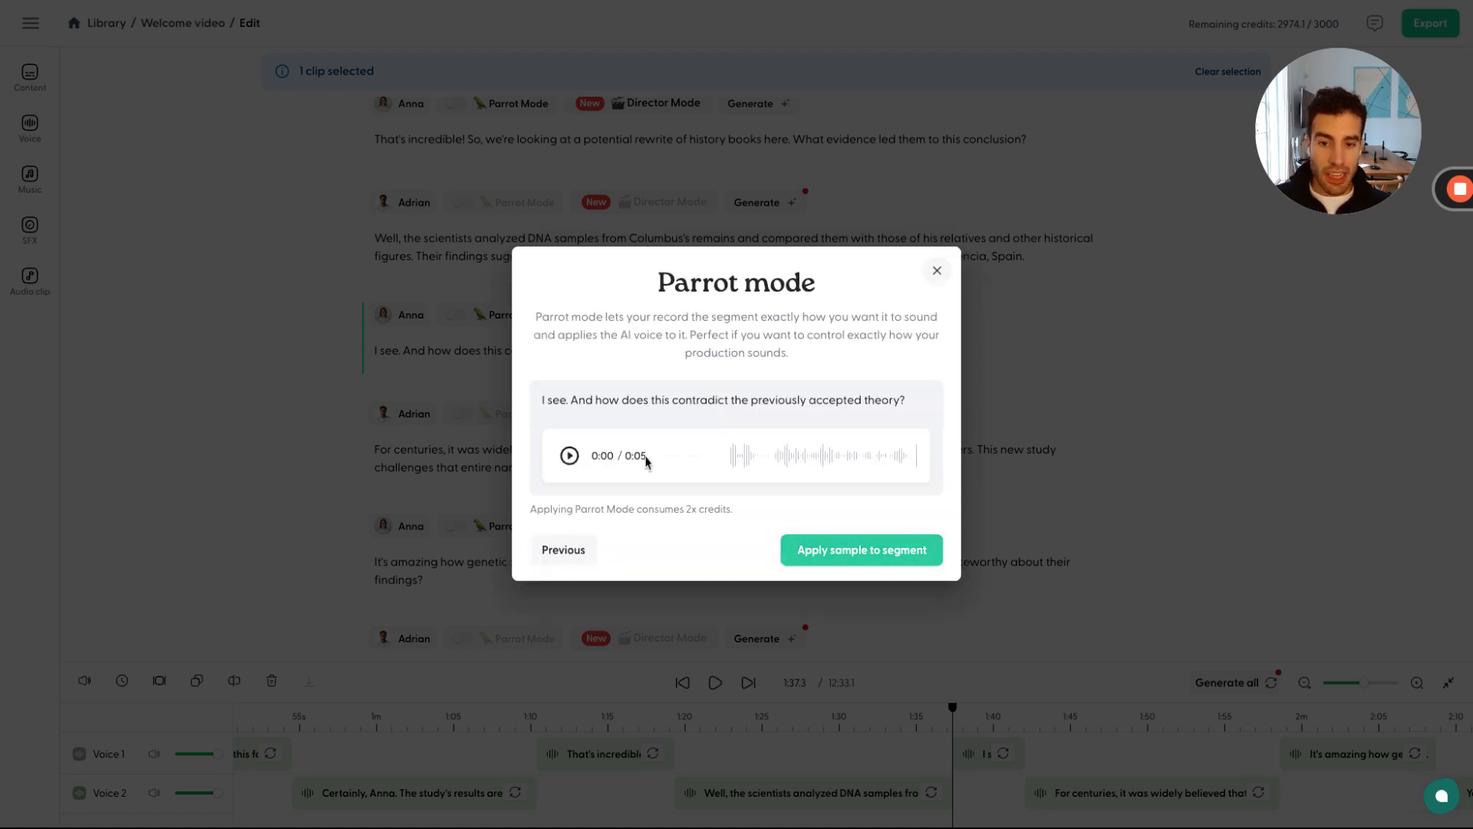
pyautogui.click(859, 550)
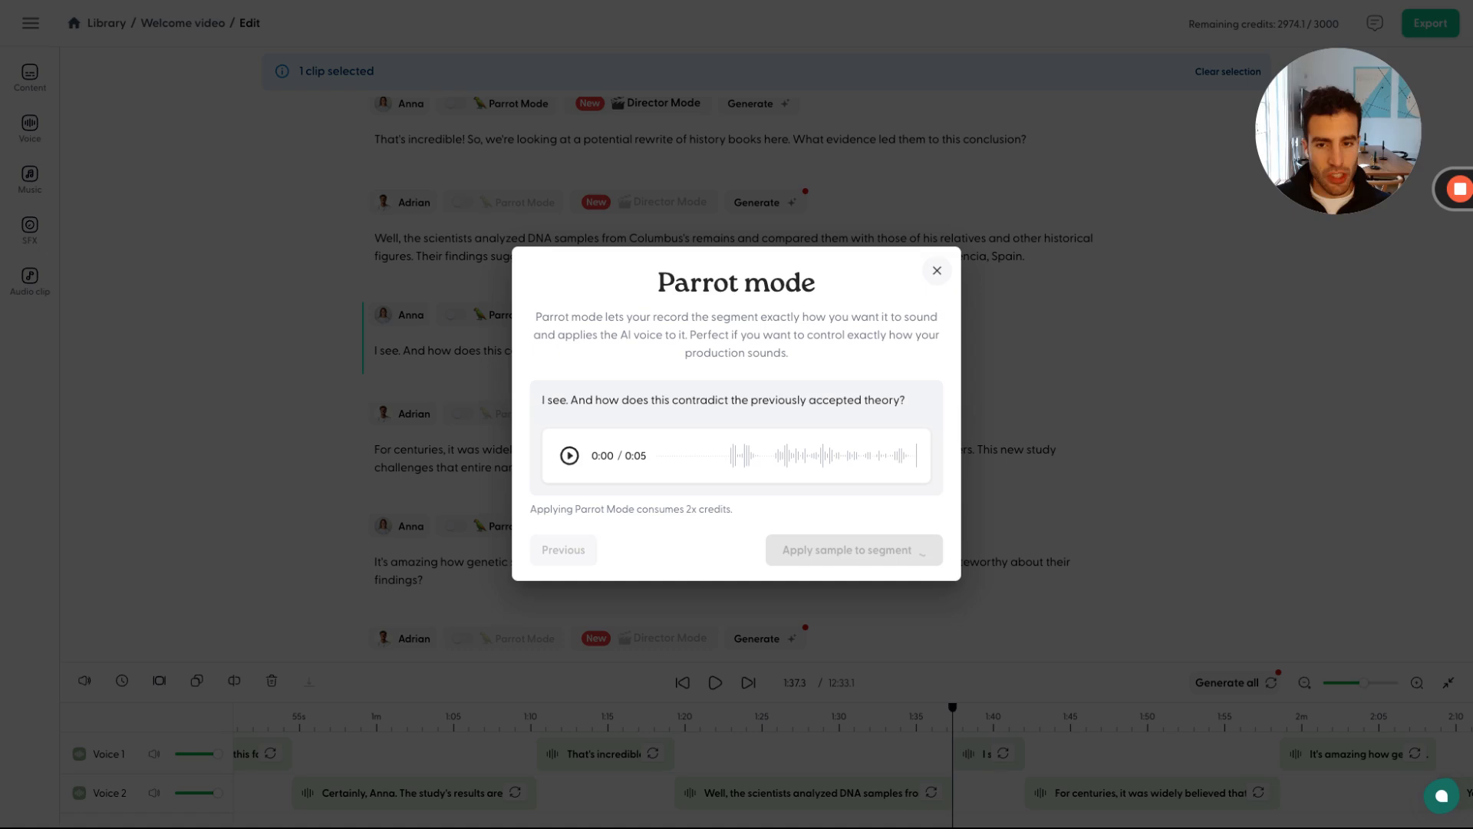
# Step: Apply the sample and play back the parroted version of Anna's line
pyautogui.click(851, 550)
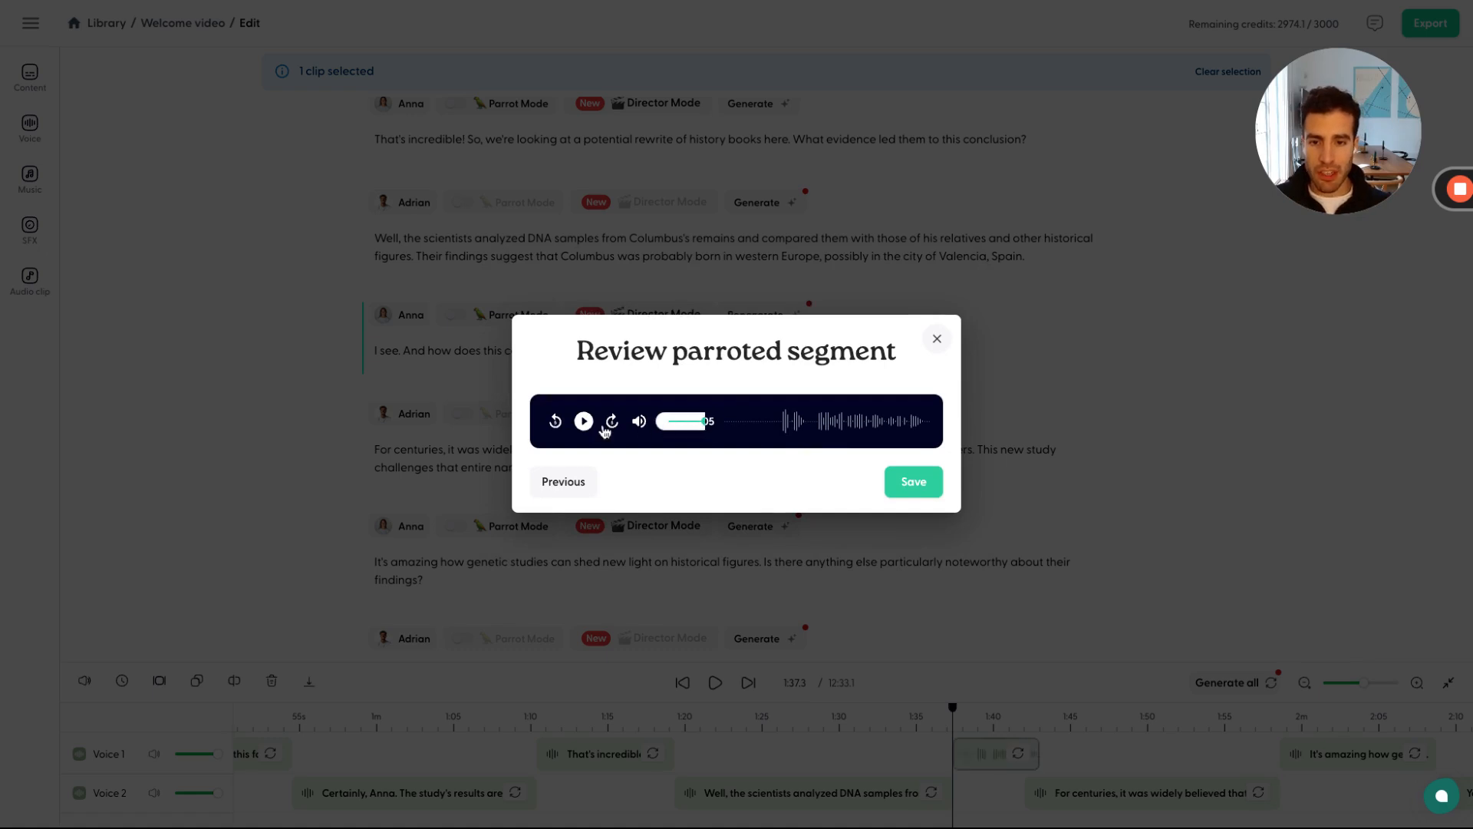
pyautogui.click(583, 421)
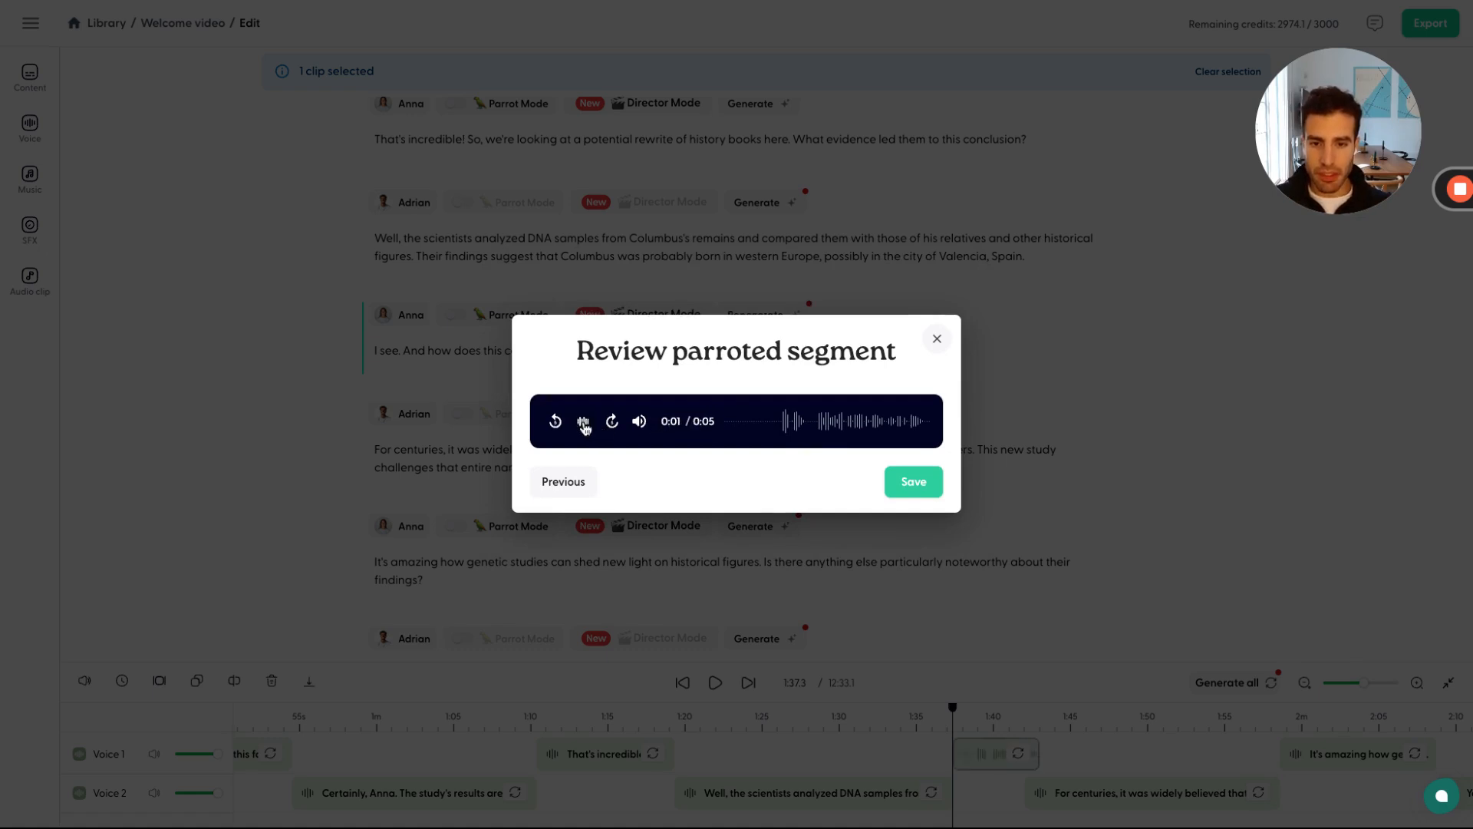
pyautogui.click(583, 422)
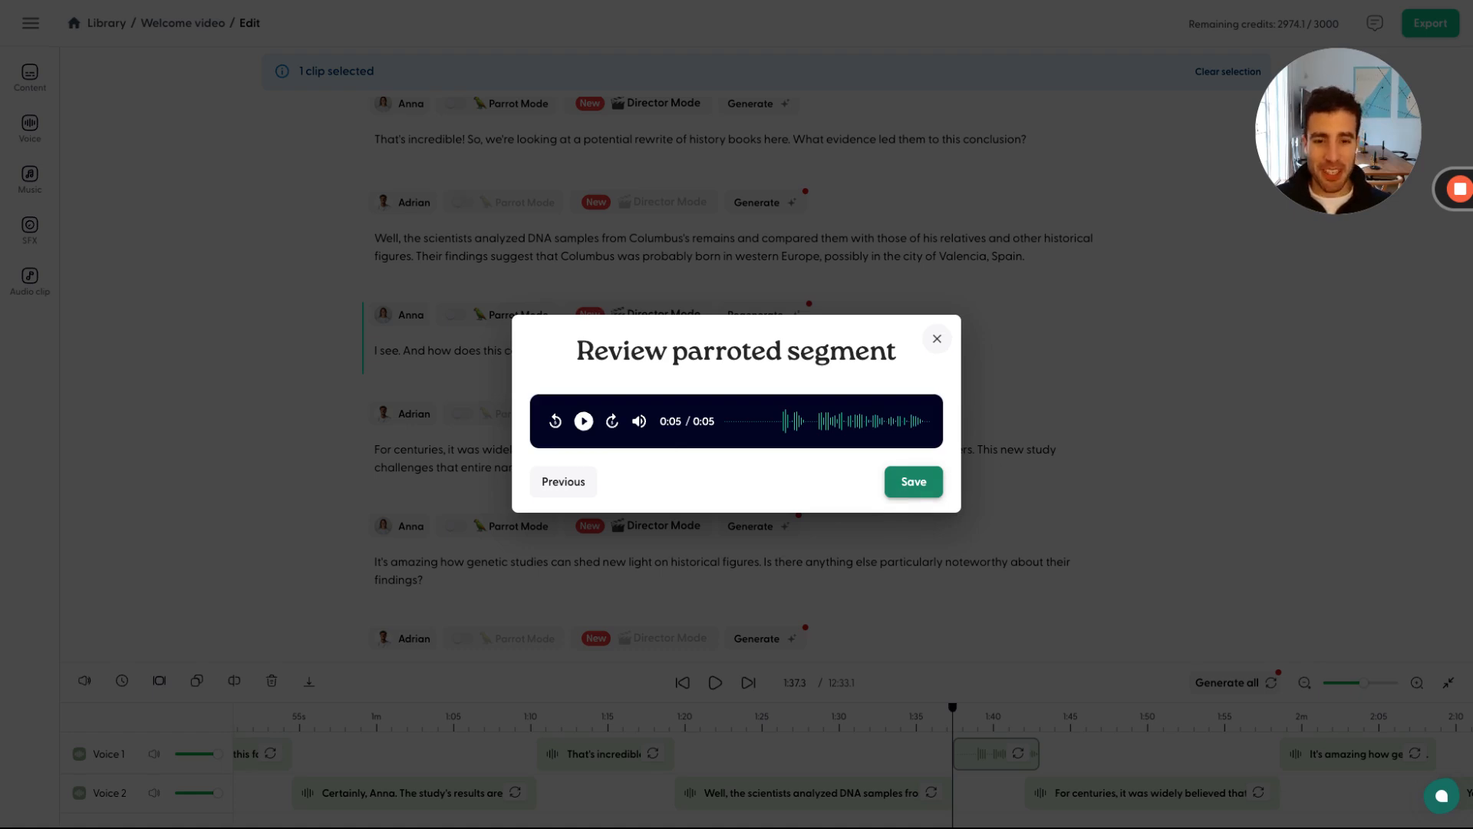
# Step: Save the parroted take and check its clip on the Voice 1 track
pyautogui.click(911, 481)
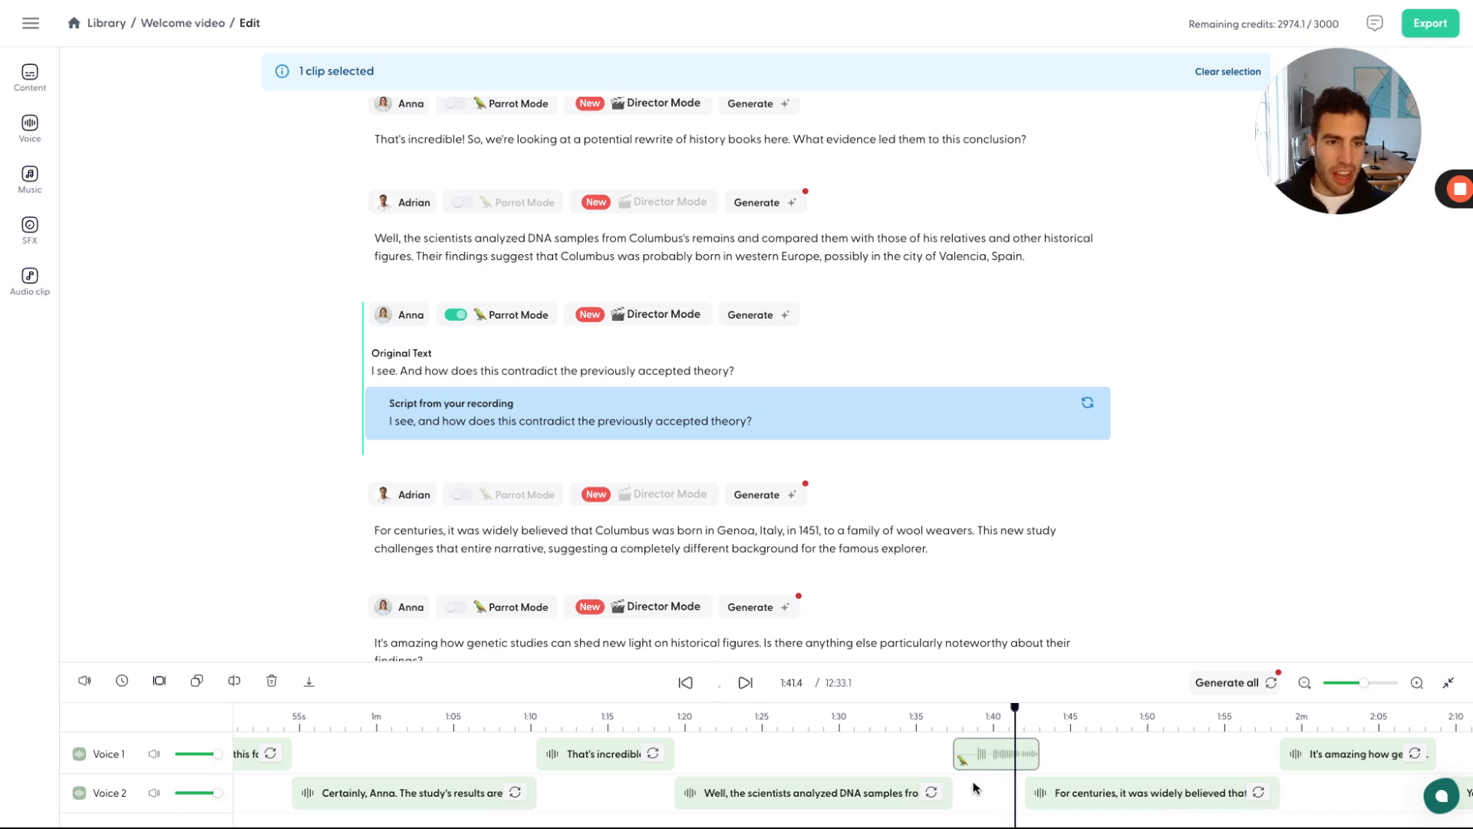
pyautogui.click(715, 682)
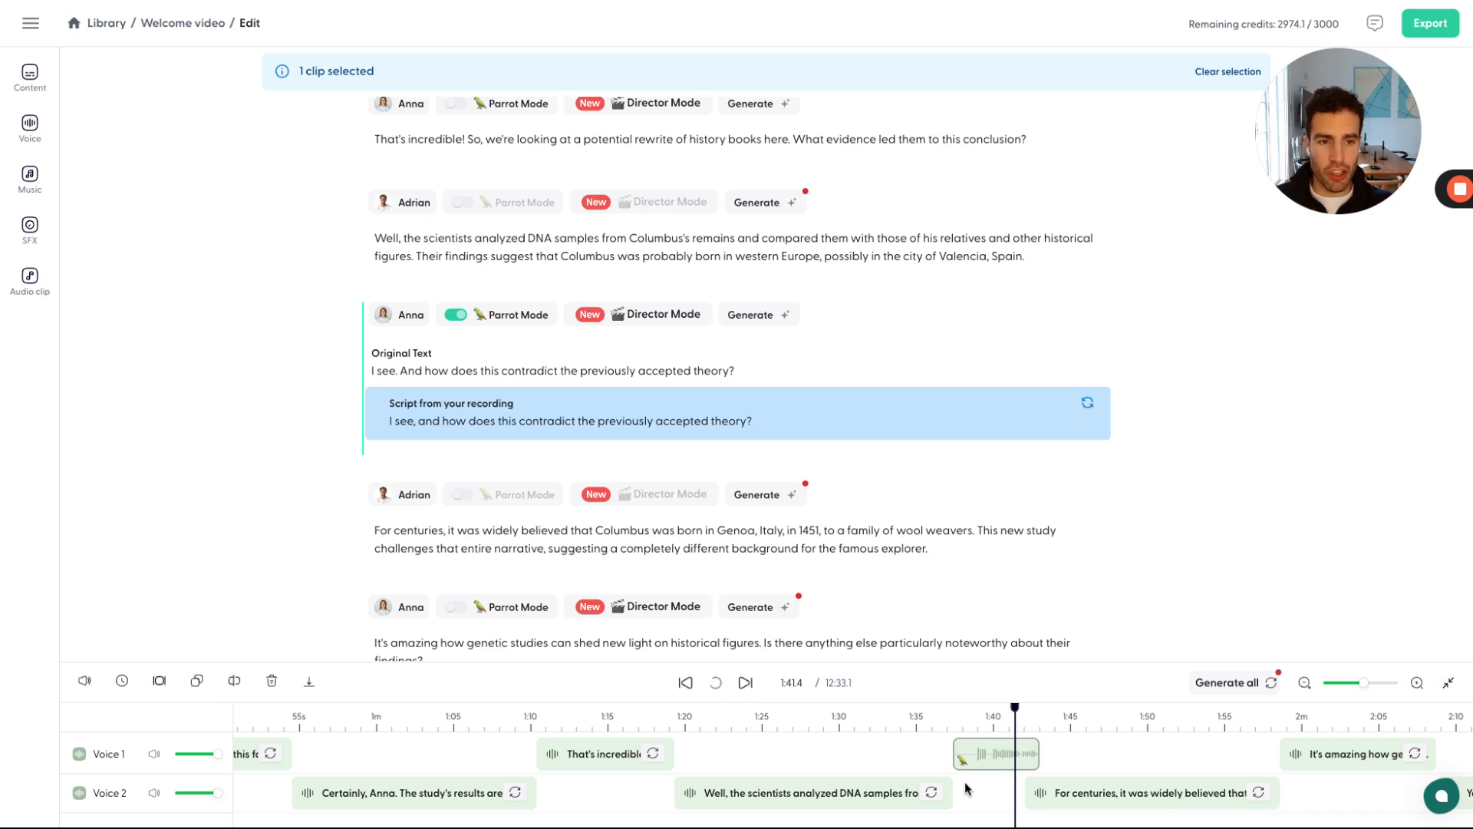